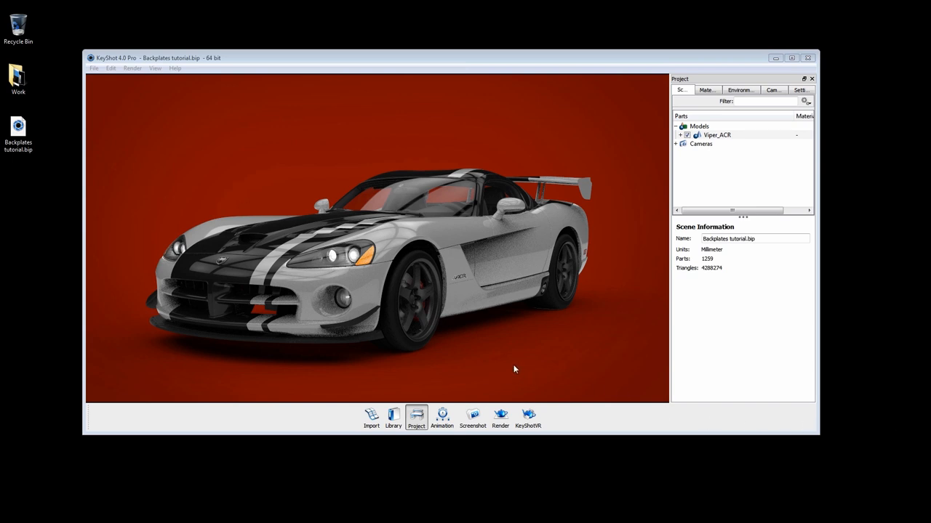
mouse_move(465, 365)
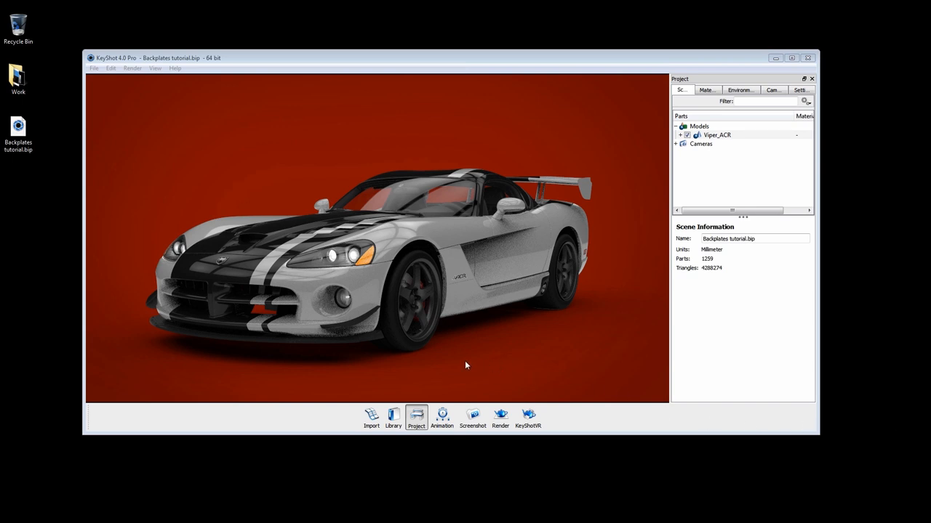
mouse_move(493, 360)
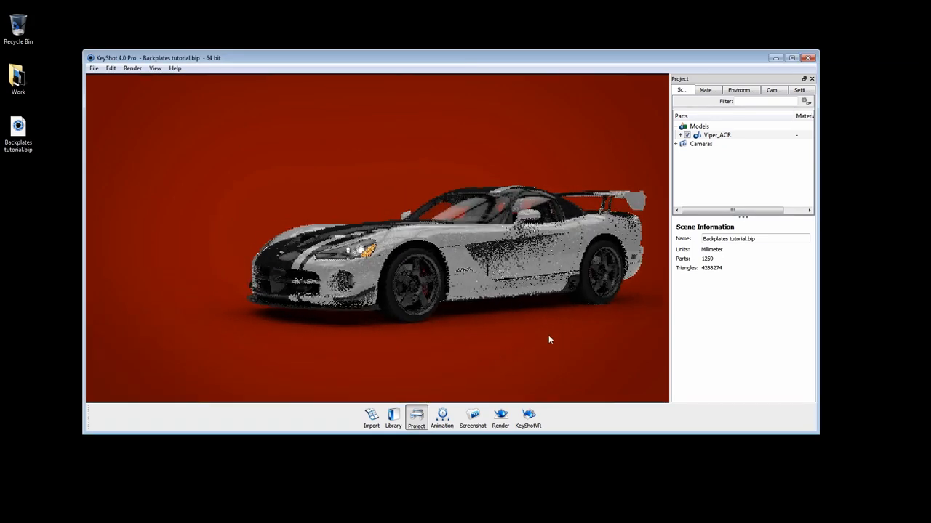
Orbit the camera so the Viper's side profile faces the viewer against the red backdrop
left_click_drag(549, 339, 459, 342)
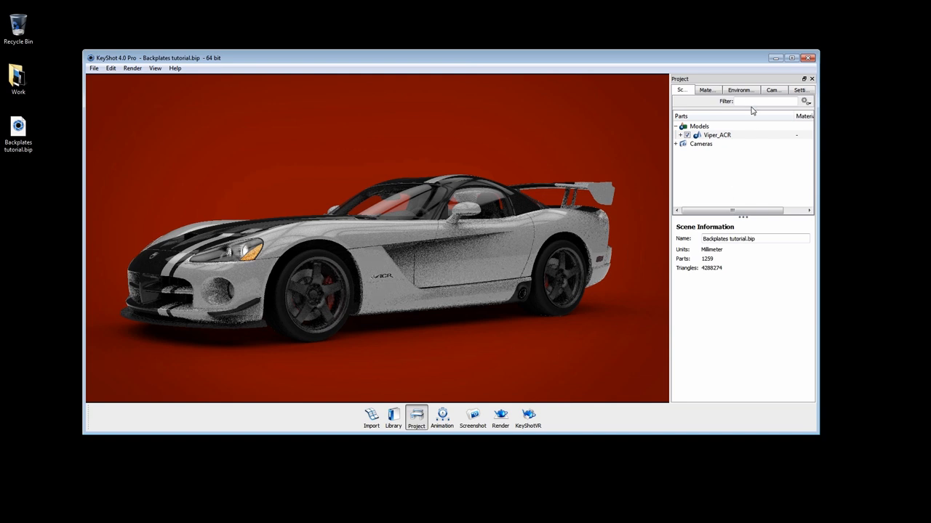
Try the lighting environment, then a gray solid colour, as the scene background
left_click(740, 89)
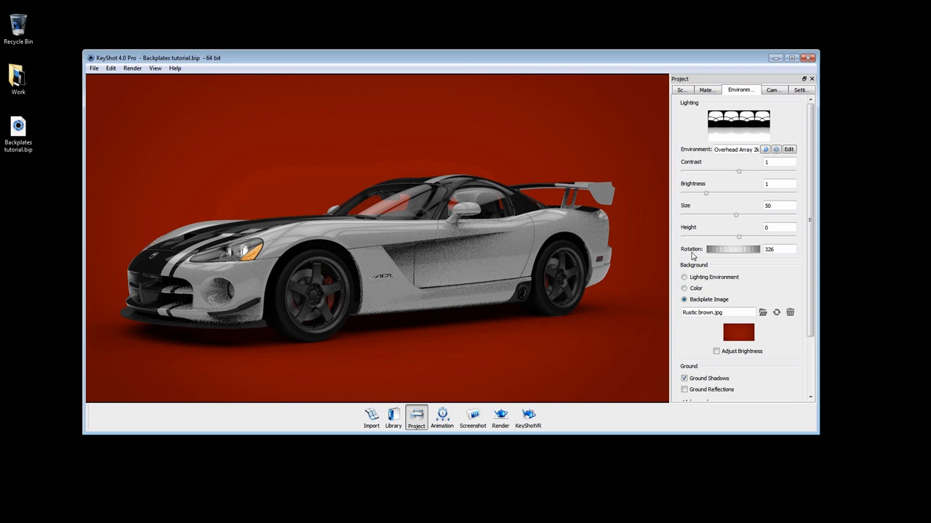
mouse_move(674, 279)
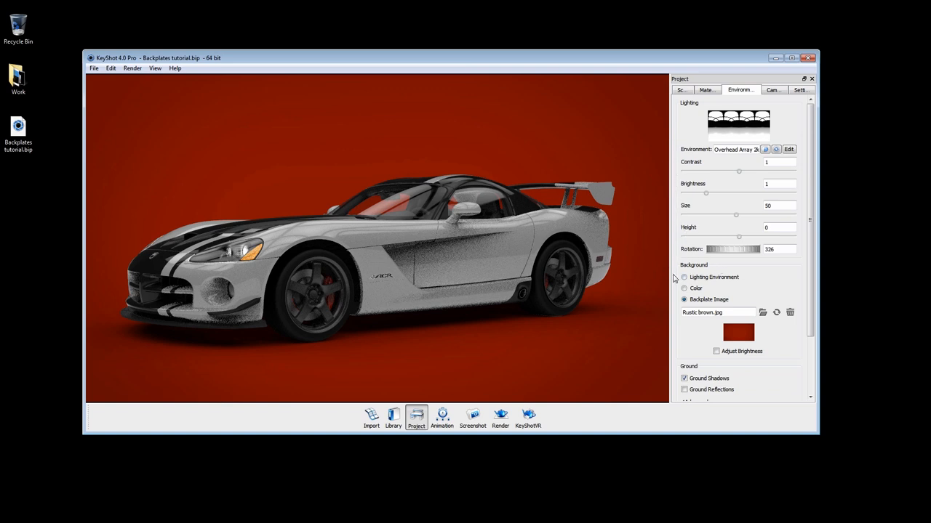
left_click(684, 277)
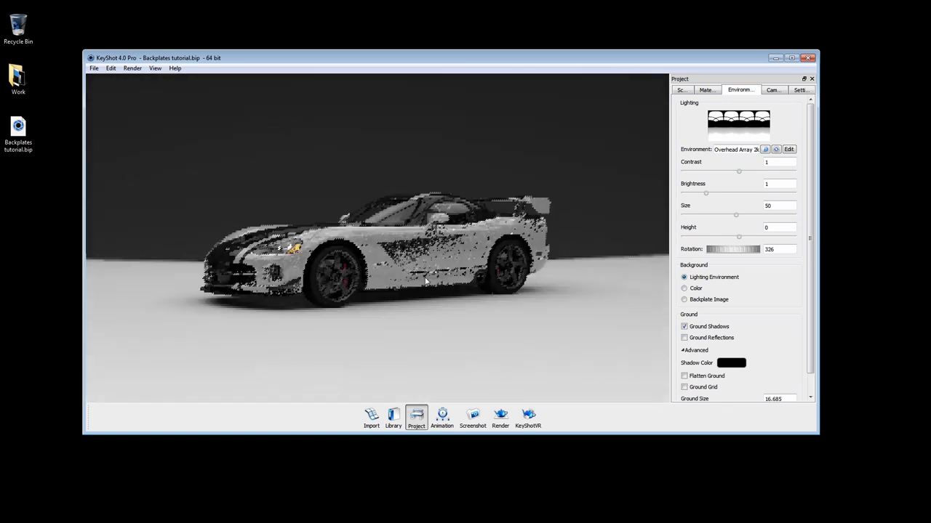
left_click(683, 288)
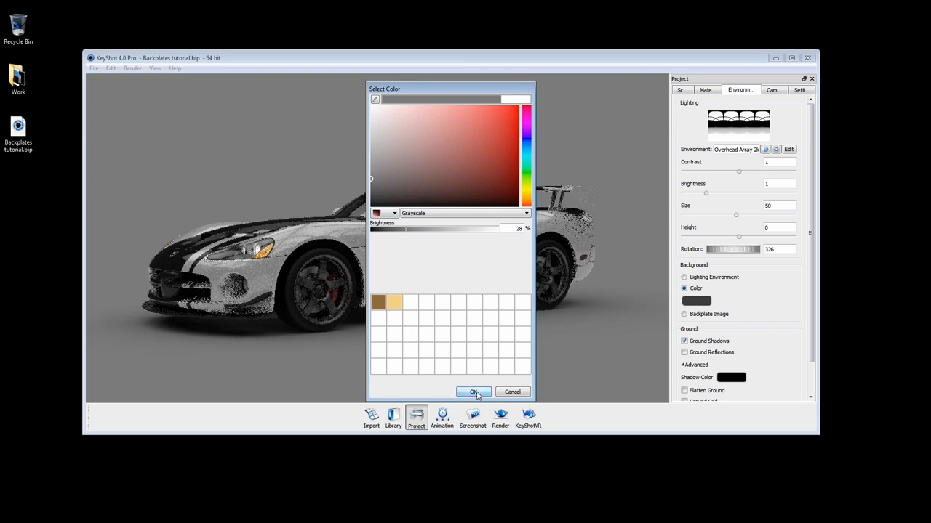
left_click(473, 392)
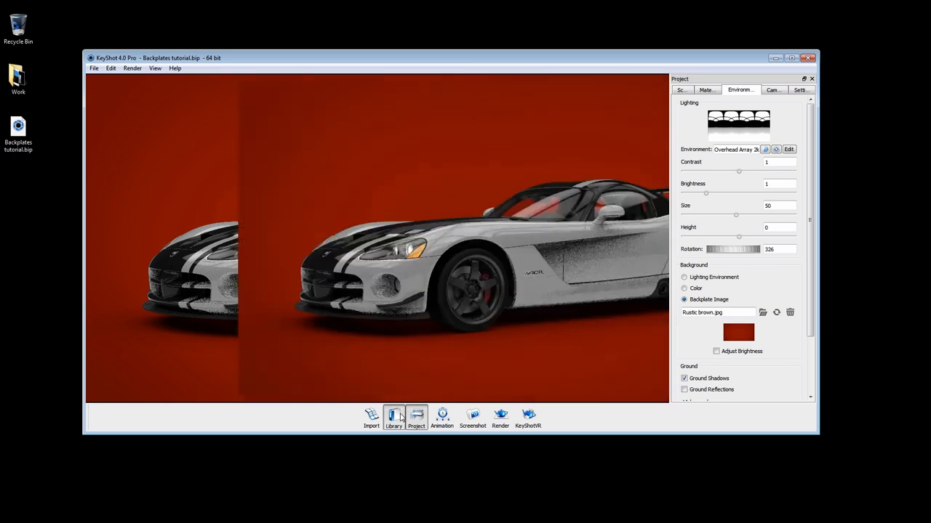
Apply the Rustic brown backplate from the Earthy library with brightness adjustment enabled
left_click(393, 418)
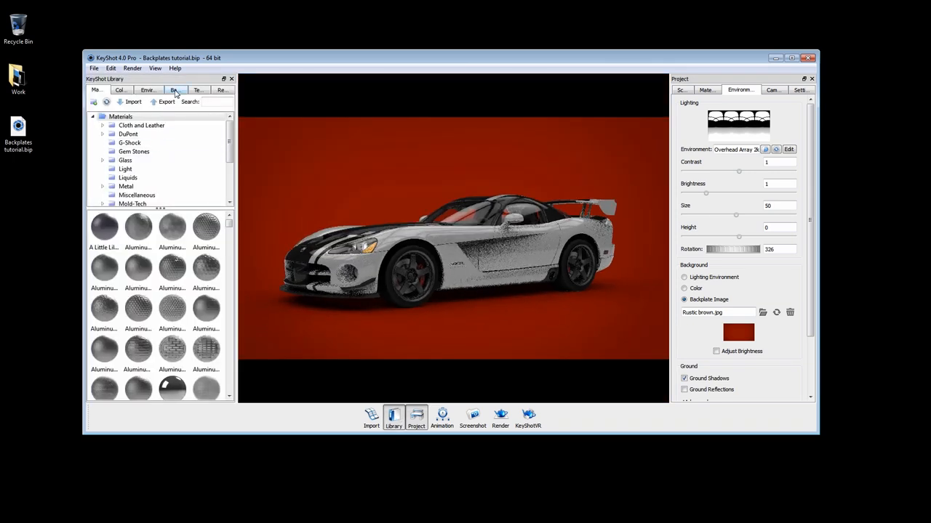
left_click(174, 90)
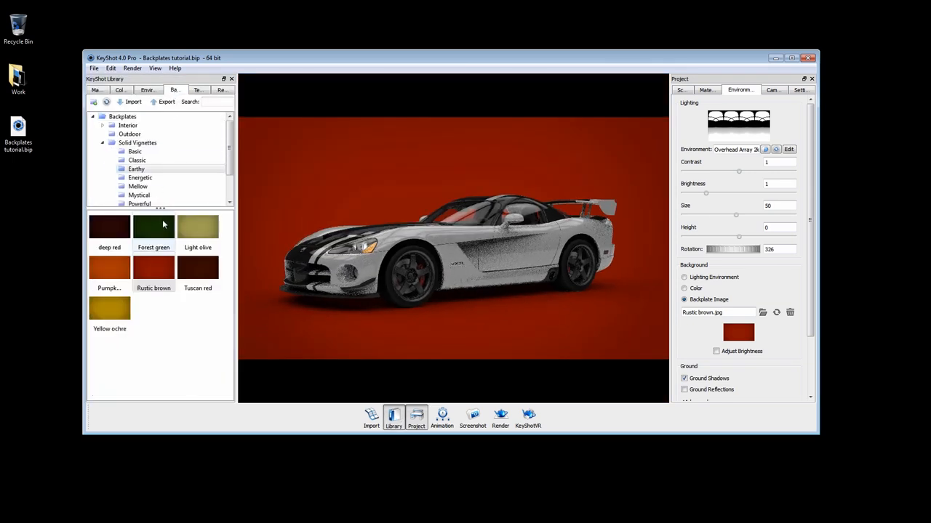
double_click(154, 227)
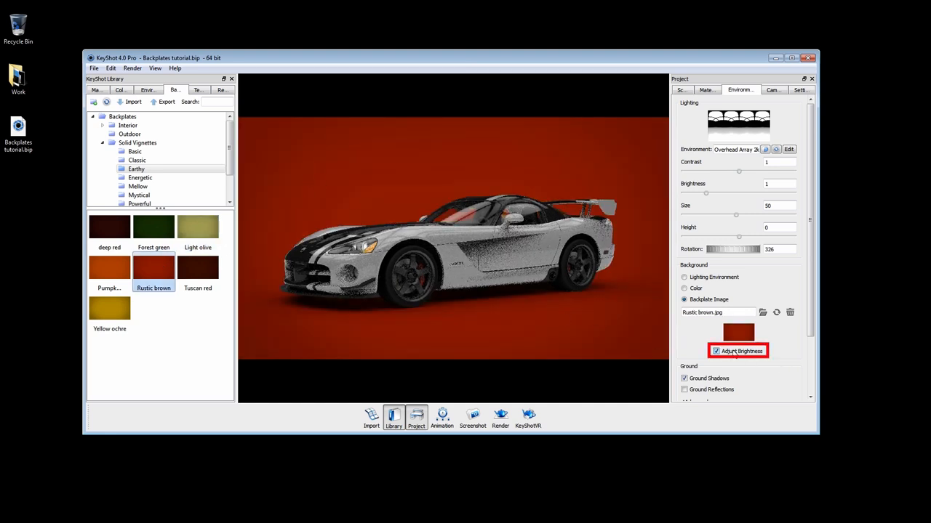
left_click(800, 90)
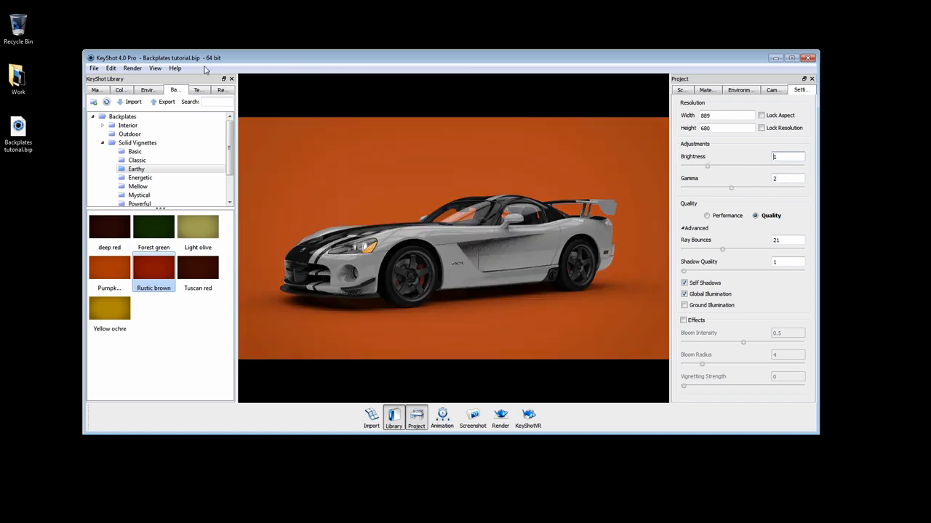
Enable 'Adjust aspect ratio to backplate' in Preferences, giving an 891 × 501 resolution
left_click(110, 68)
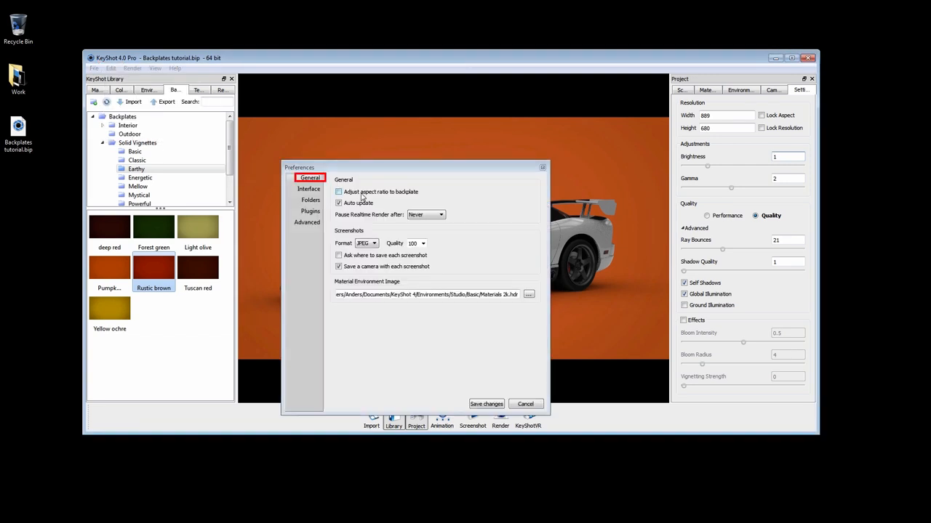
left_click(338, 191)
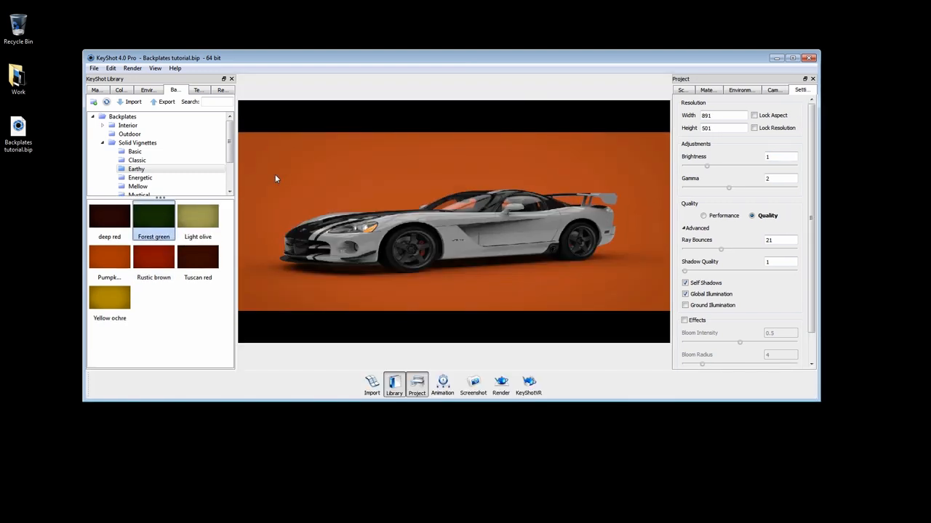
Apply the Outdoor forest road backplate, with its matching HDRI lighting the scene
left_click(129, 134)
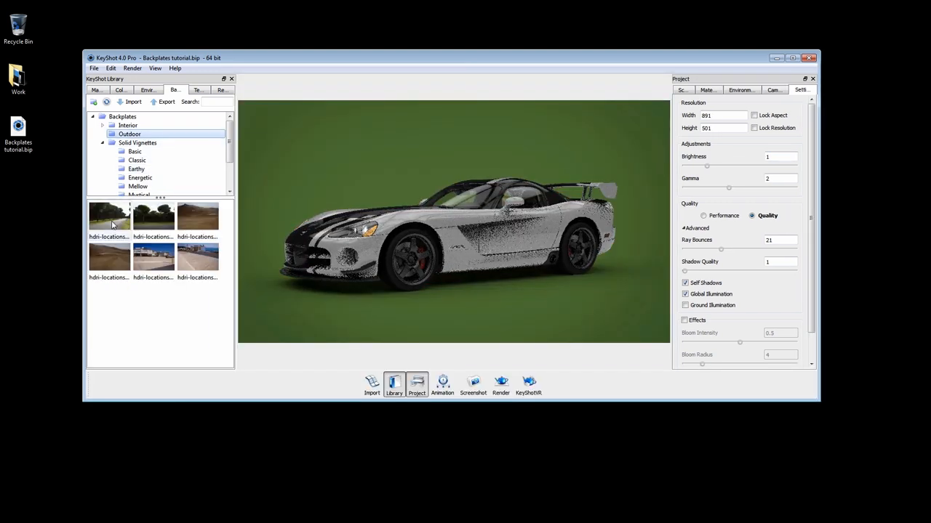
left_click(109, 216)
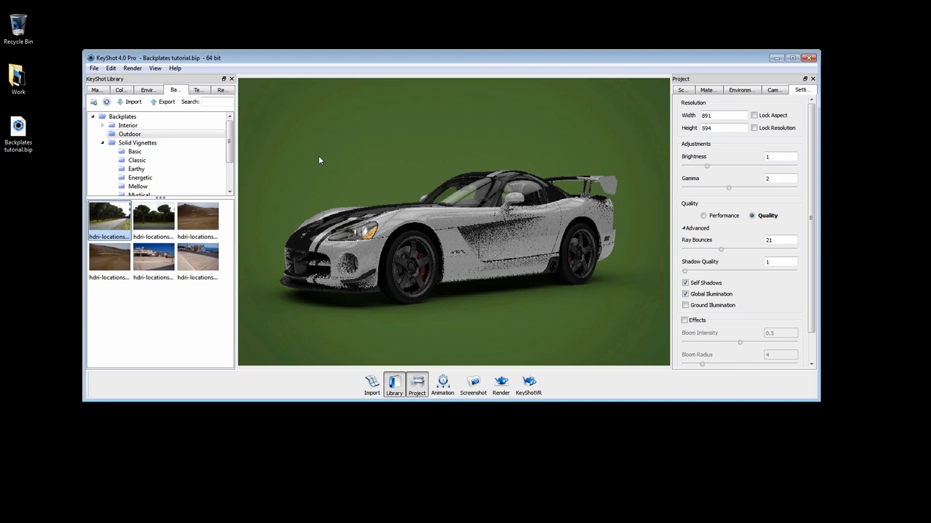
left_click(740, 89)
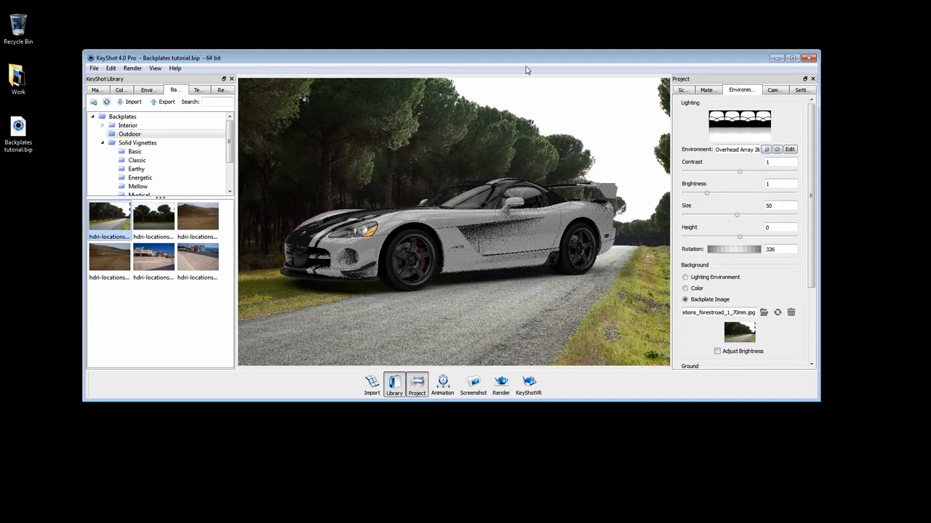
left_click(792, 57)
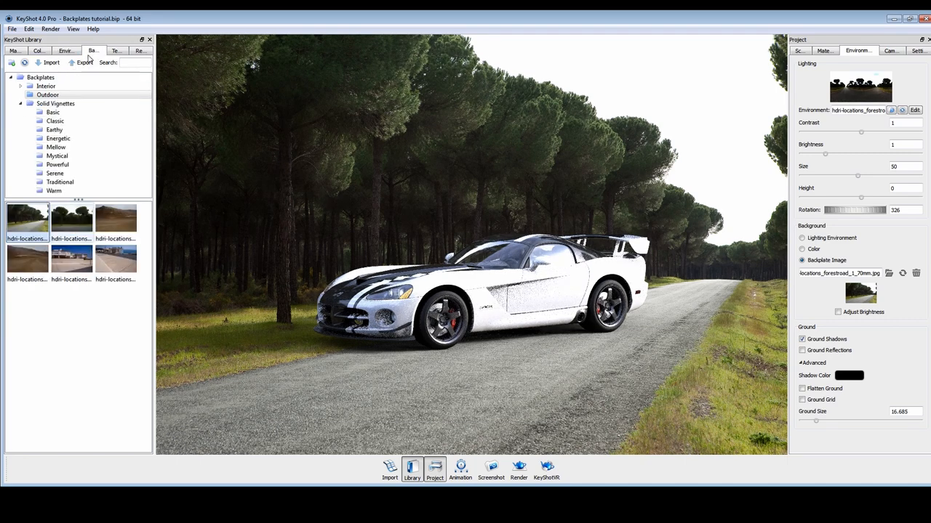
mouse_move(27, 218)
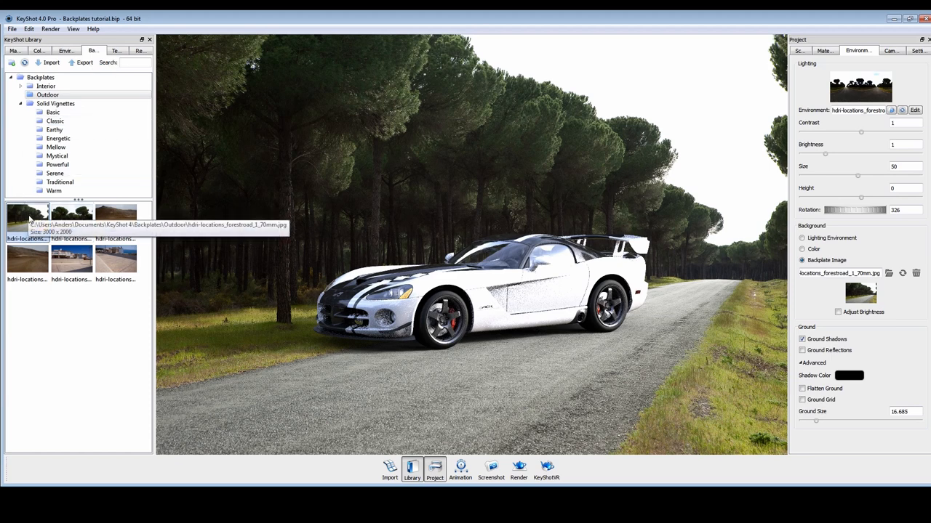
mouse_move(264, 229)
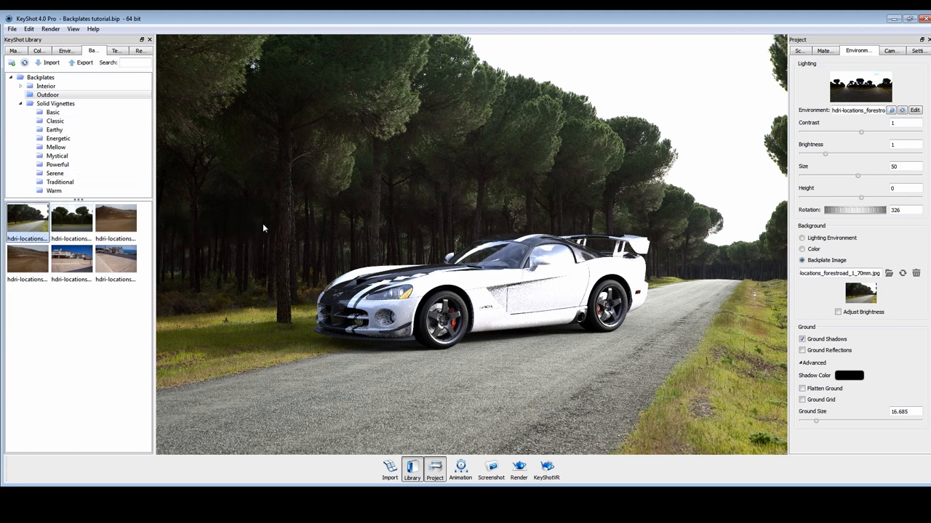
mouse_move(651, 308)
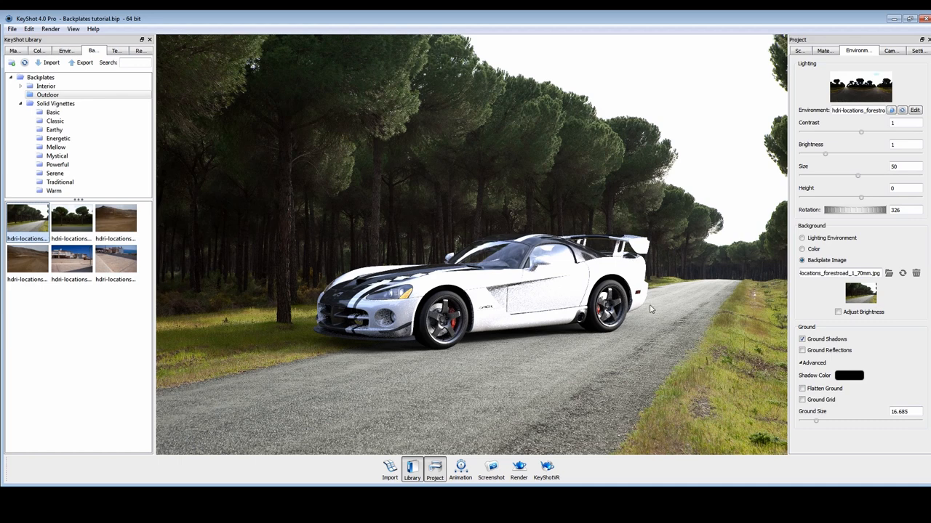
mouse_move(871, 277)
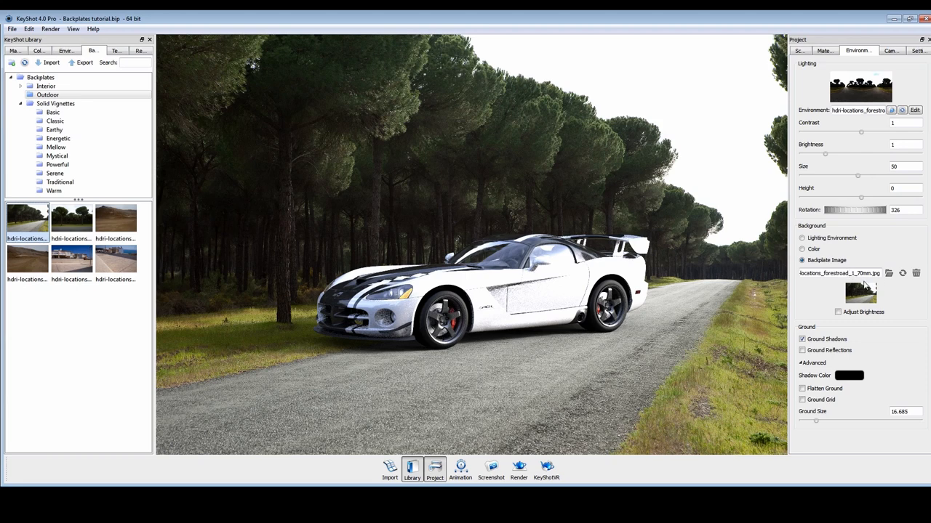
mouse_move(858, 280)
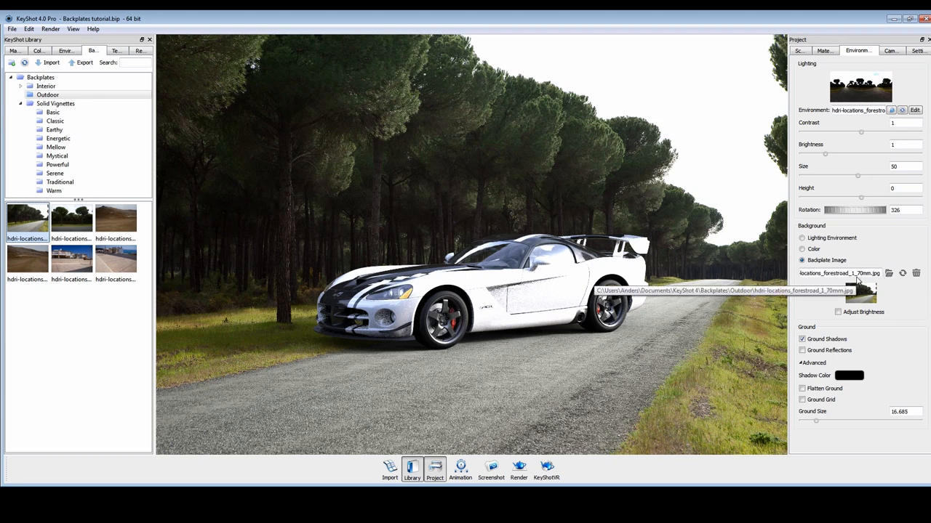
Set the camera focal length to 70 mm and turn the Viper to a near head-on view
left_click(891, 50)
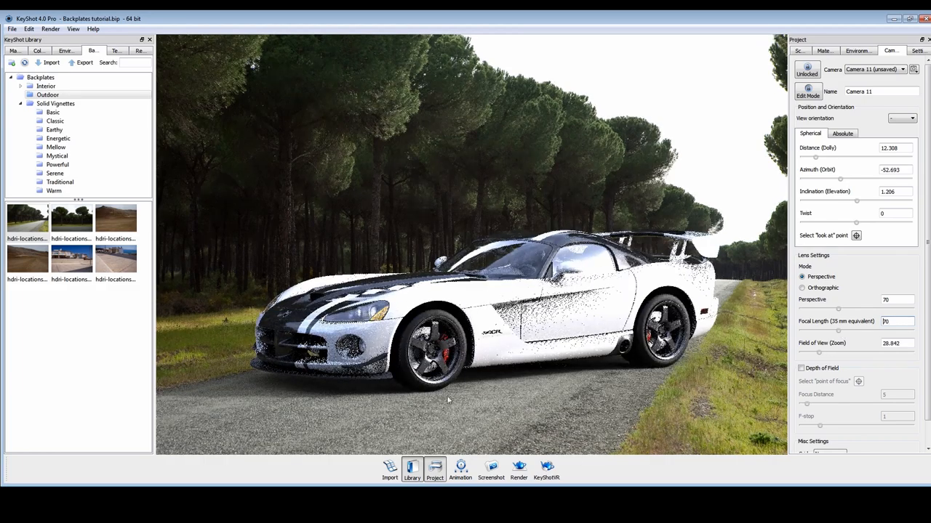
left_click(858, 50)
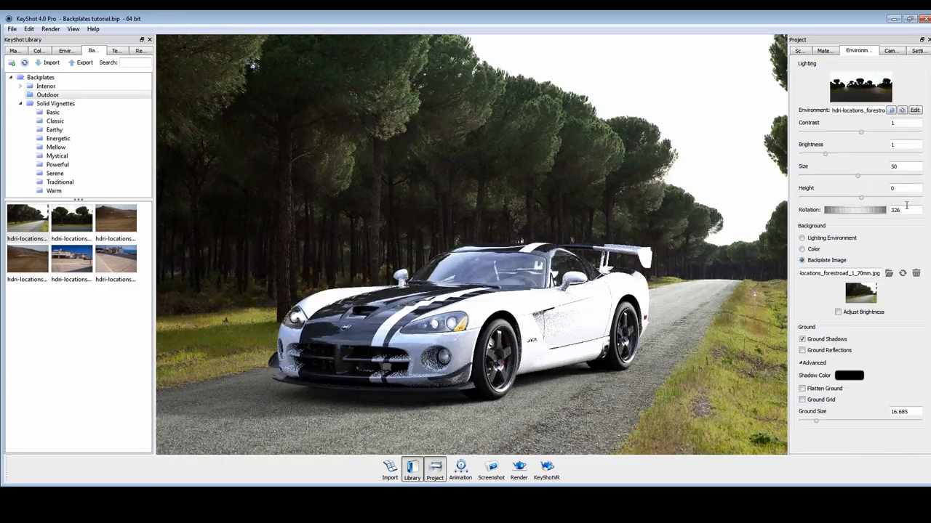
left_click(802, 400)
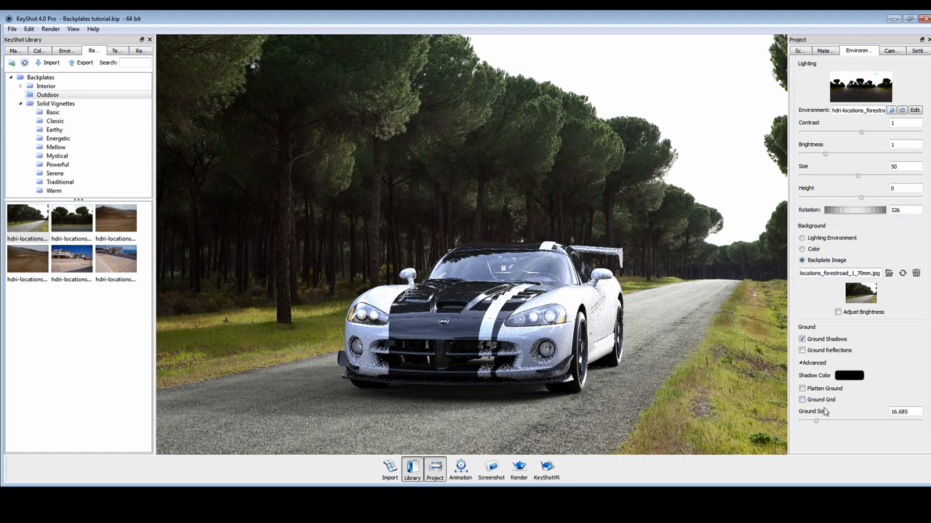
mouse_move(773, 306)
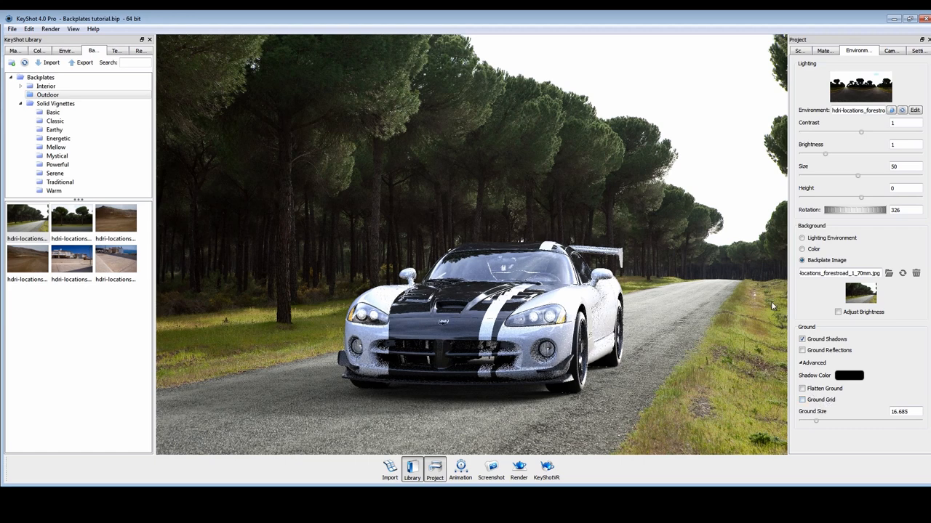